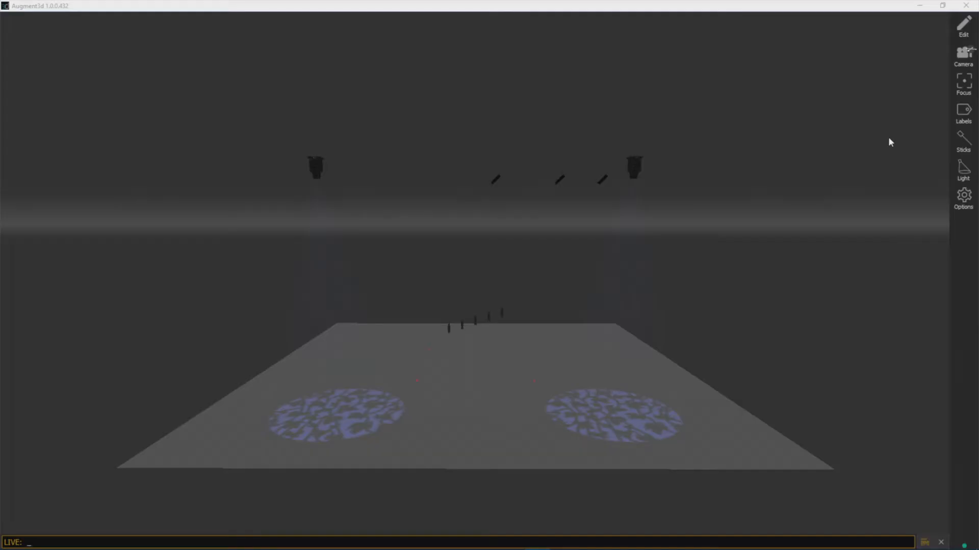
- Switch the editor into Edit mode from the toolbar's Edit button
left_click(963, 26)
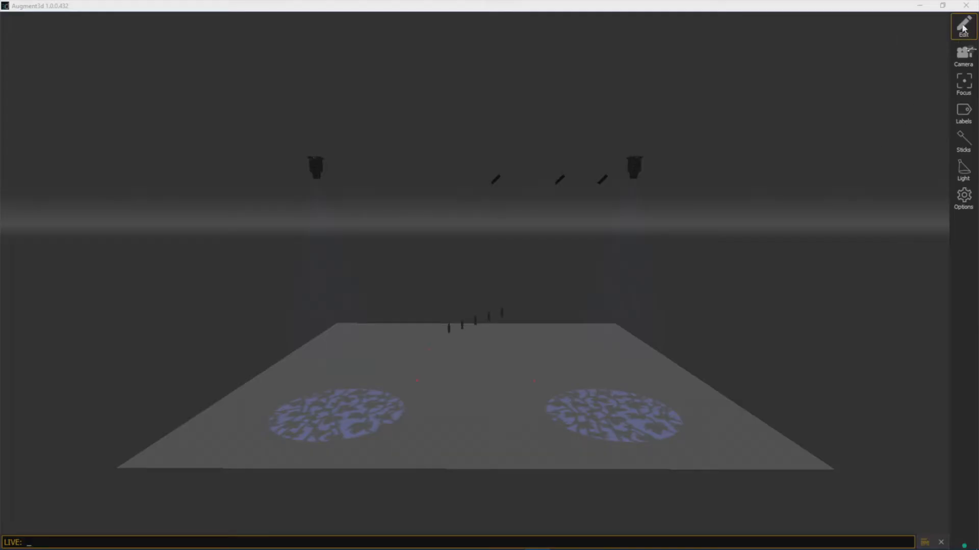
left_click(963, 26)
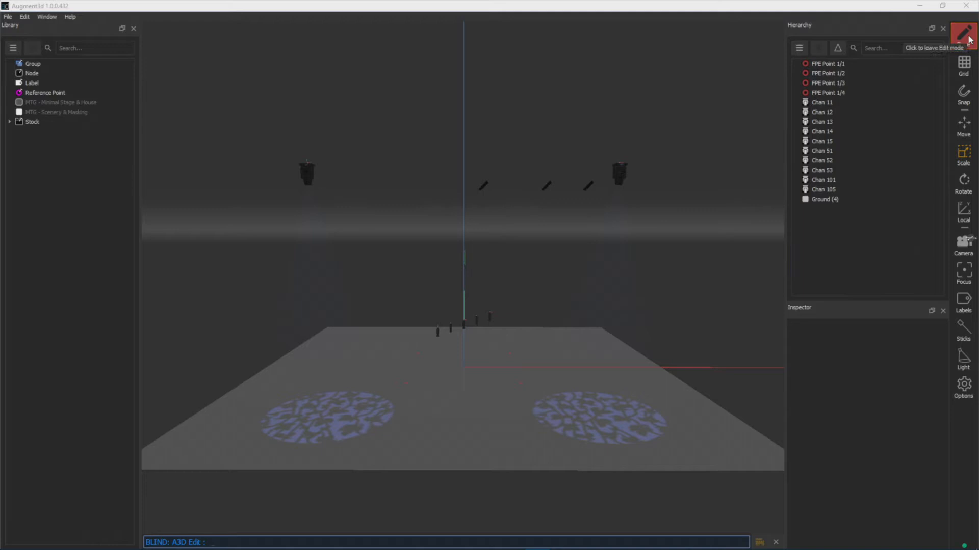
left_click(963, 33)
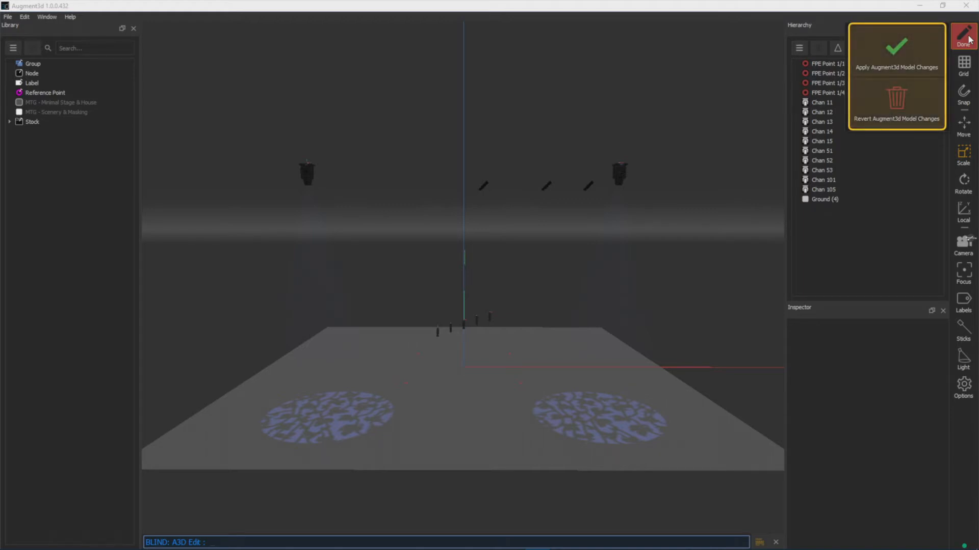
mouse_move(928, 49)
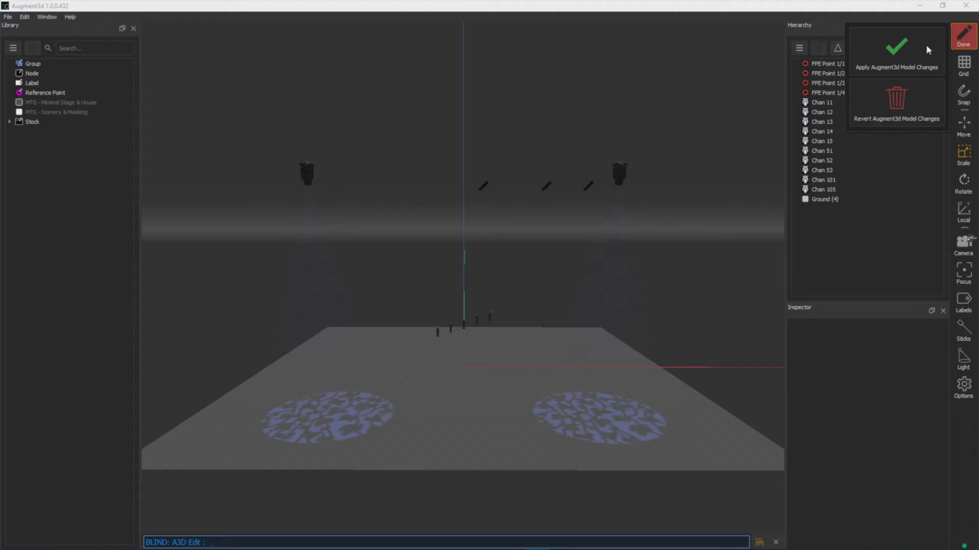
mouse_move(915, 105)
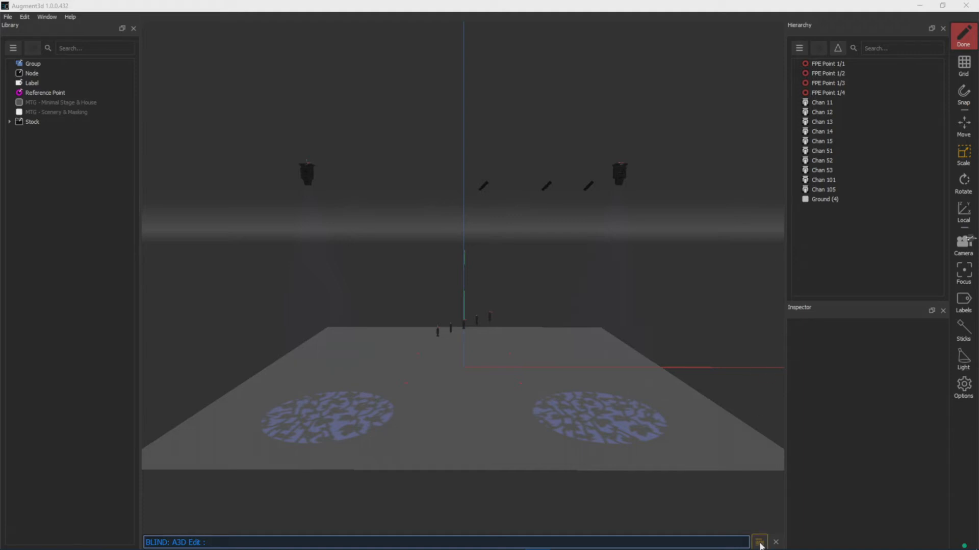
mouse_move(761, 541)
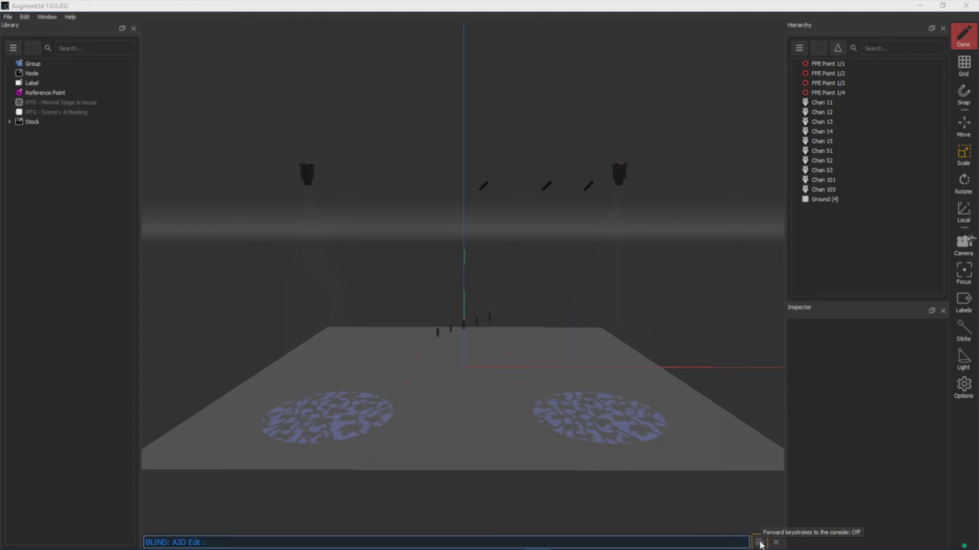
mouse_move(777, 542)
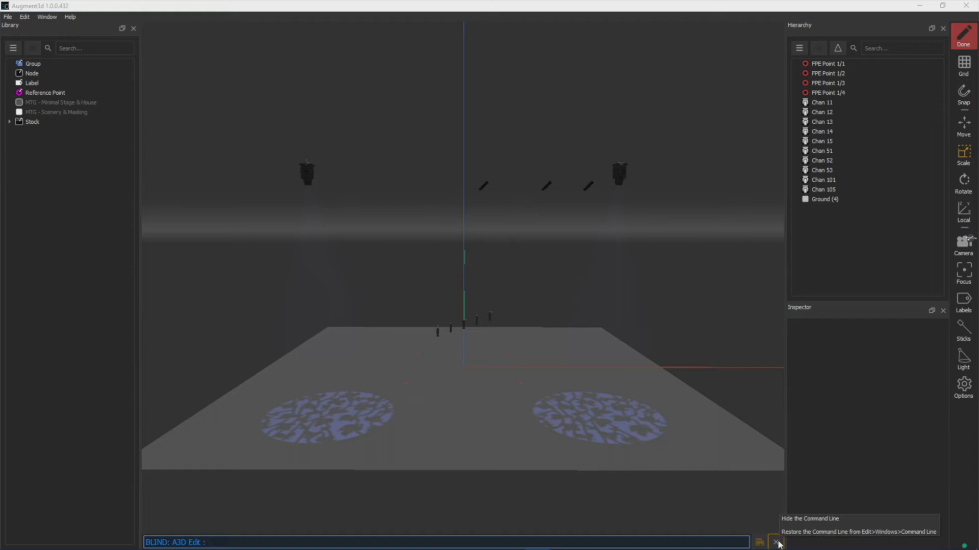
mouse_move(777, 521)
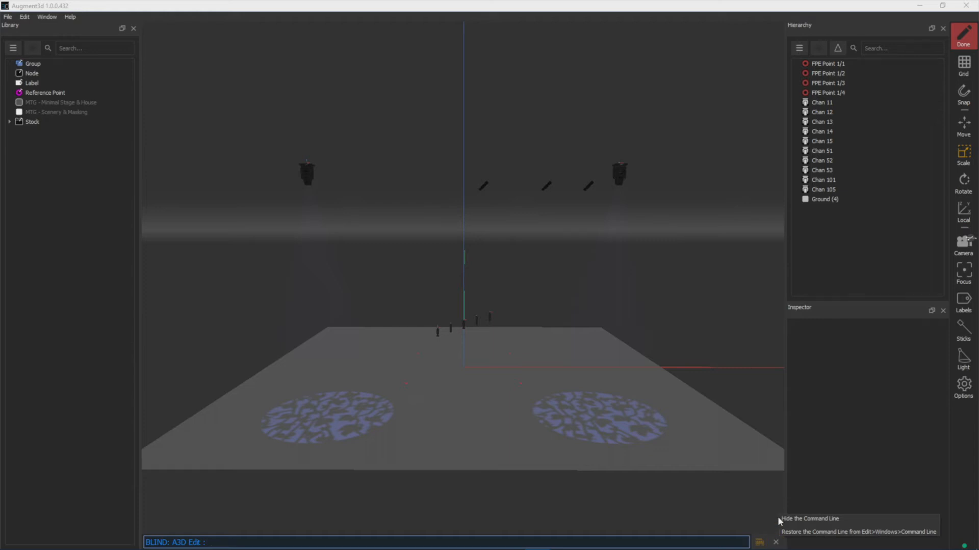
mouse_move(772, 513)
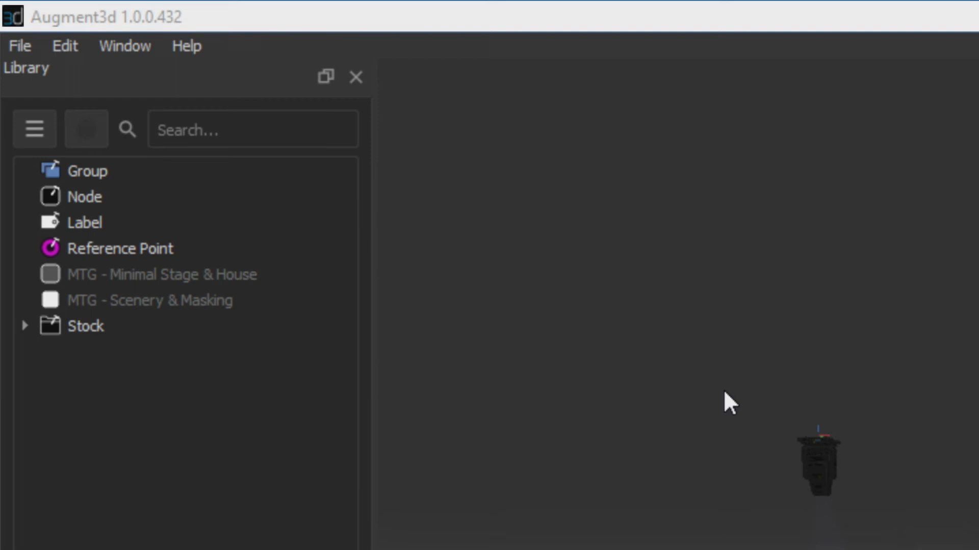
mouse_move(200, 91)
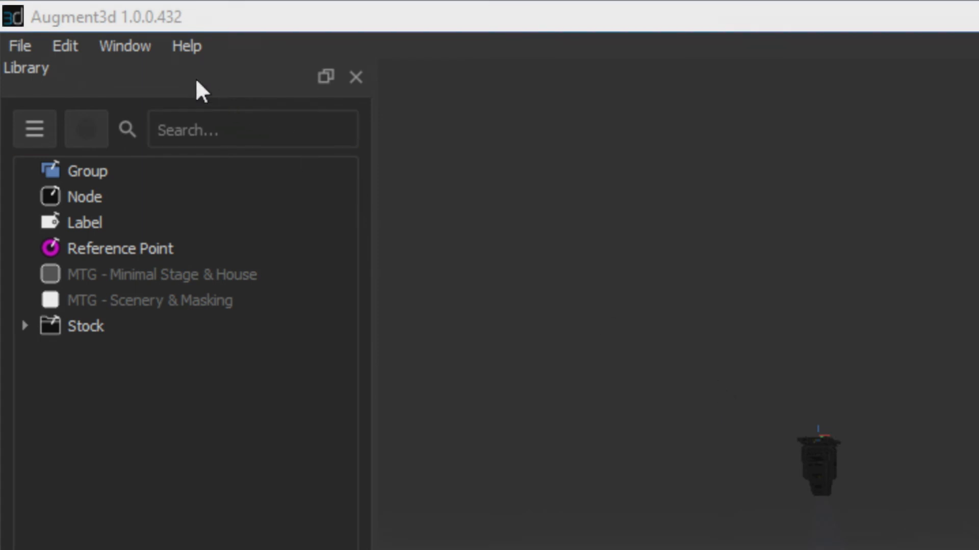
- Show the Preferences window via the Window menu
left_click(125, 46)
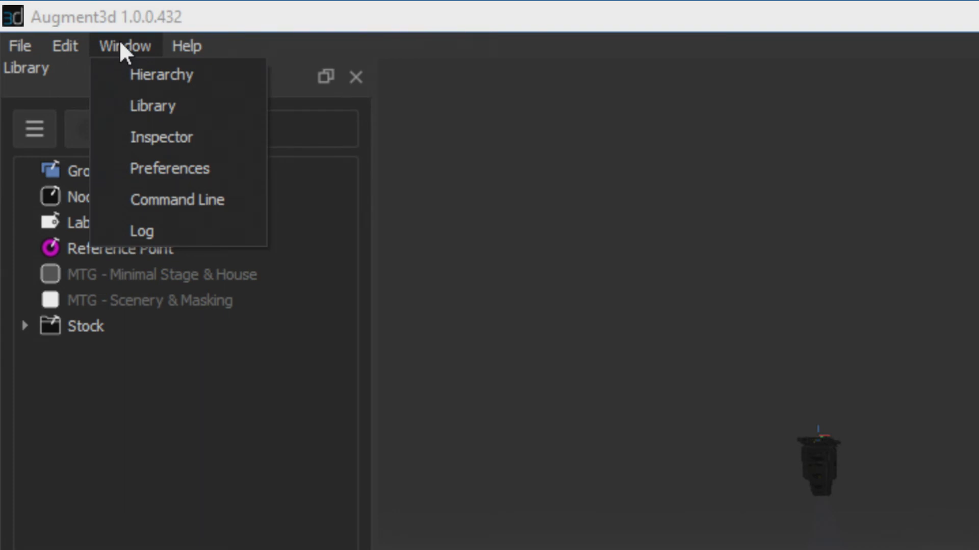
mouse_move(154, 173)
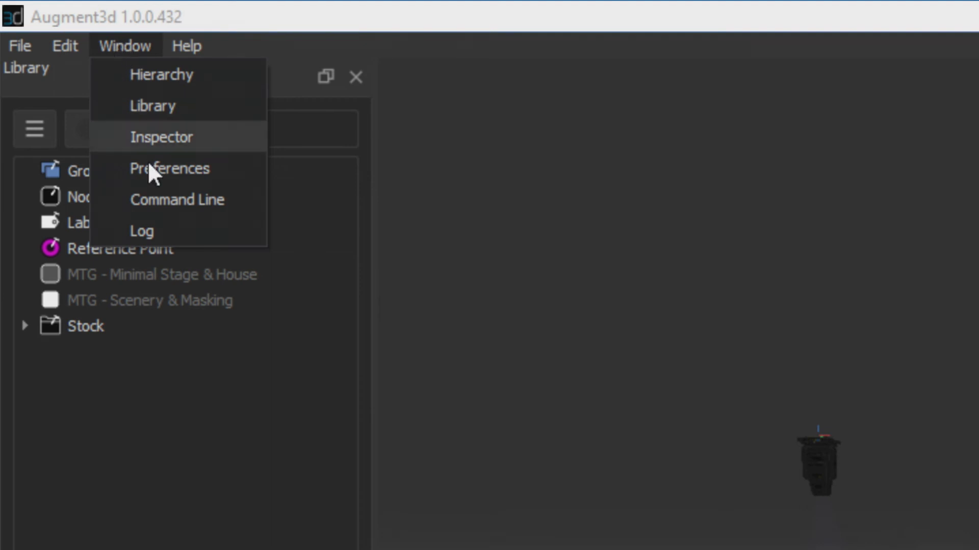
left_click(170, 168)
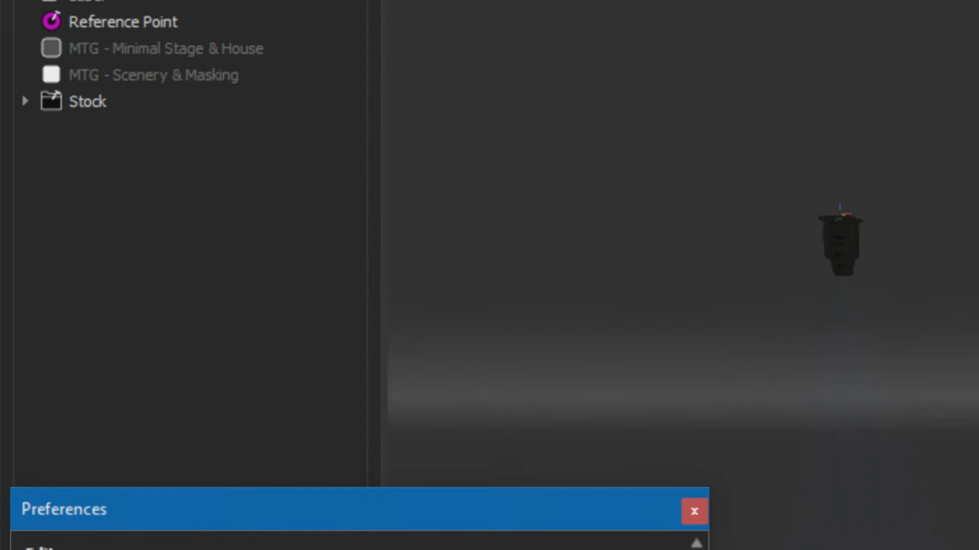
- Show the Log window of diagnostic messages via the Window menu
left_click(136, 49)
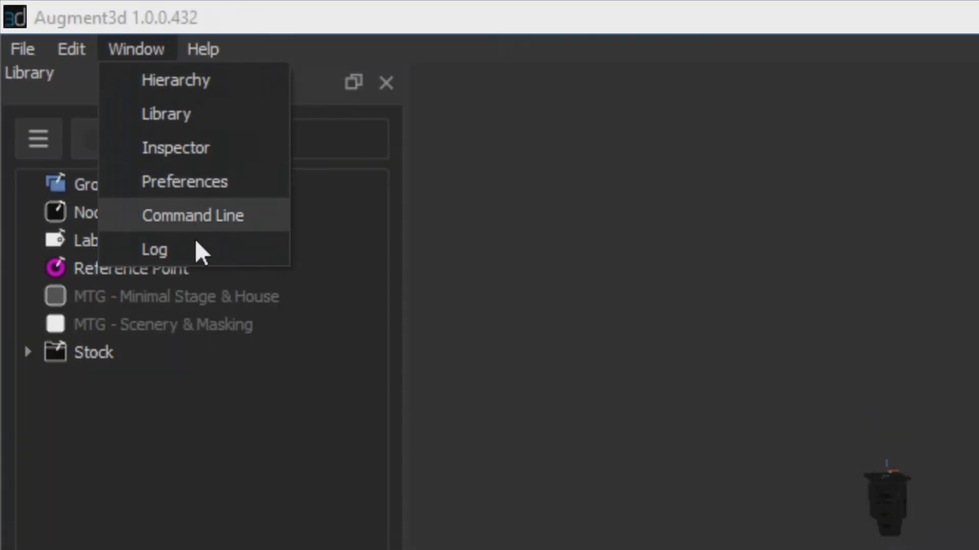
left_click(153, 249)
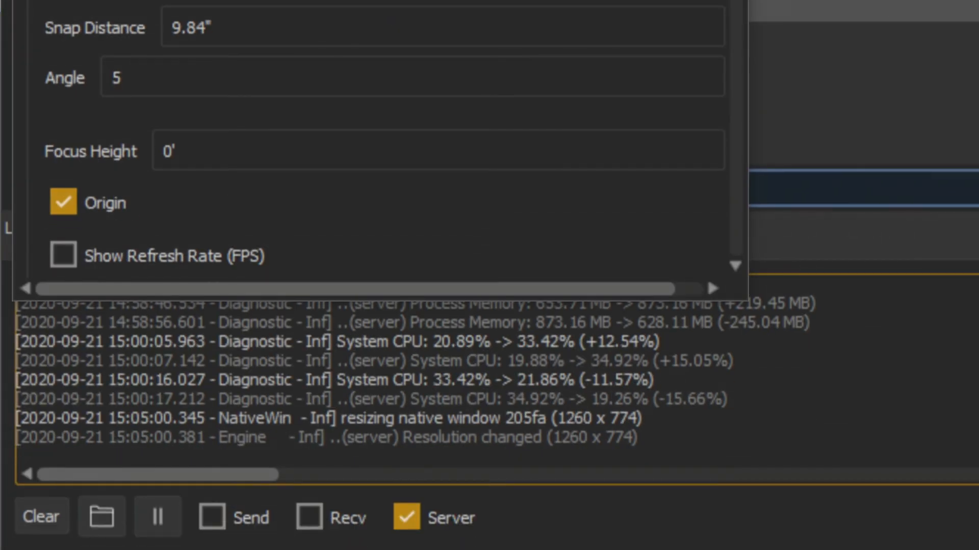